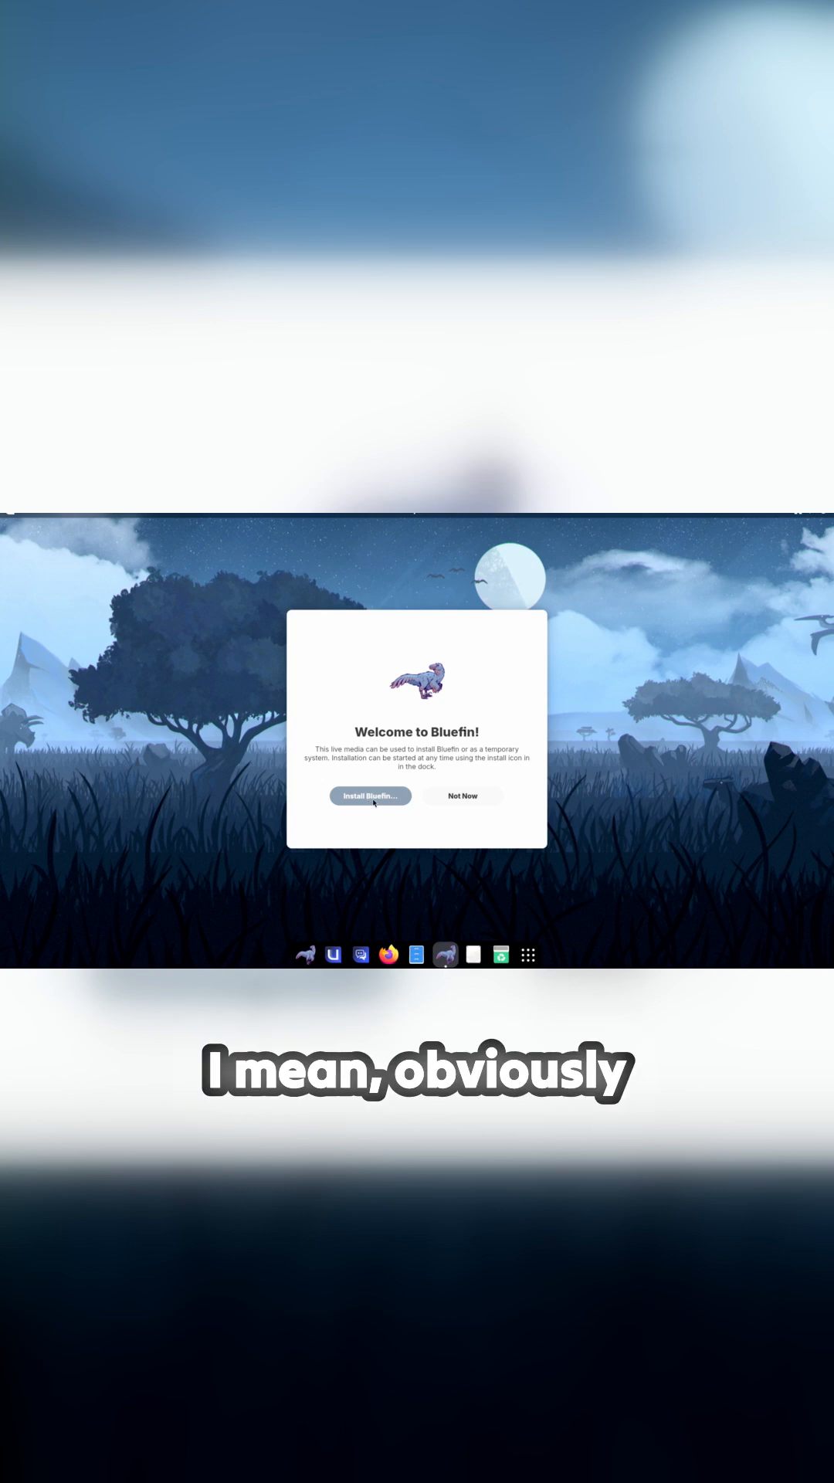
# Start the Bluefin installer with English (United Kingdom) and reach Installation Destination.
pyautogui.click(463, 796)
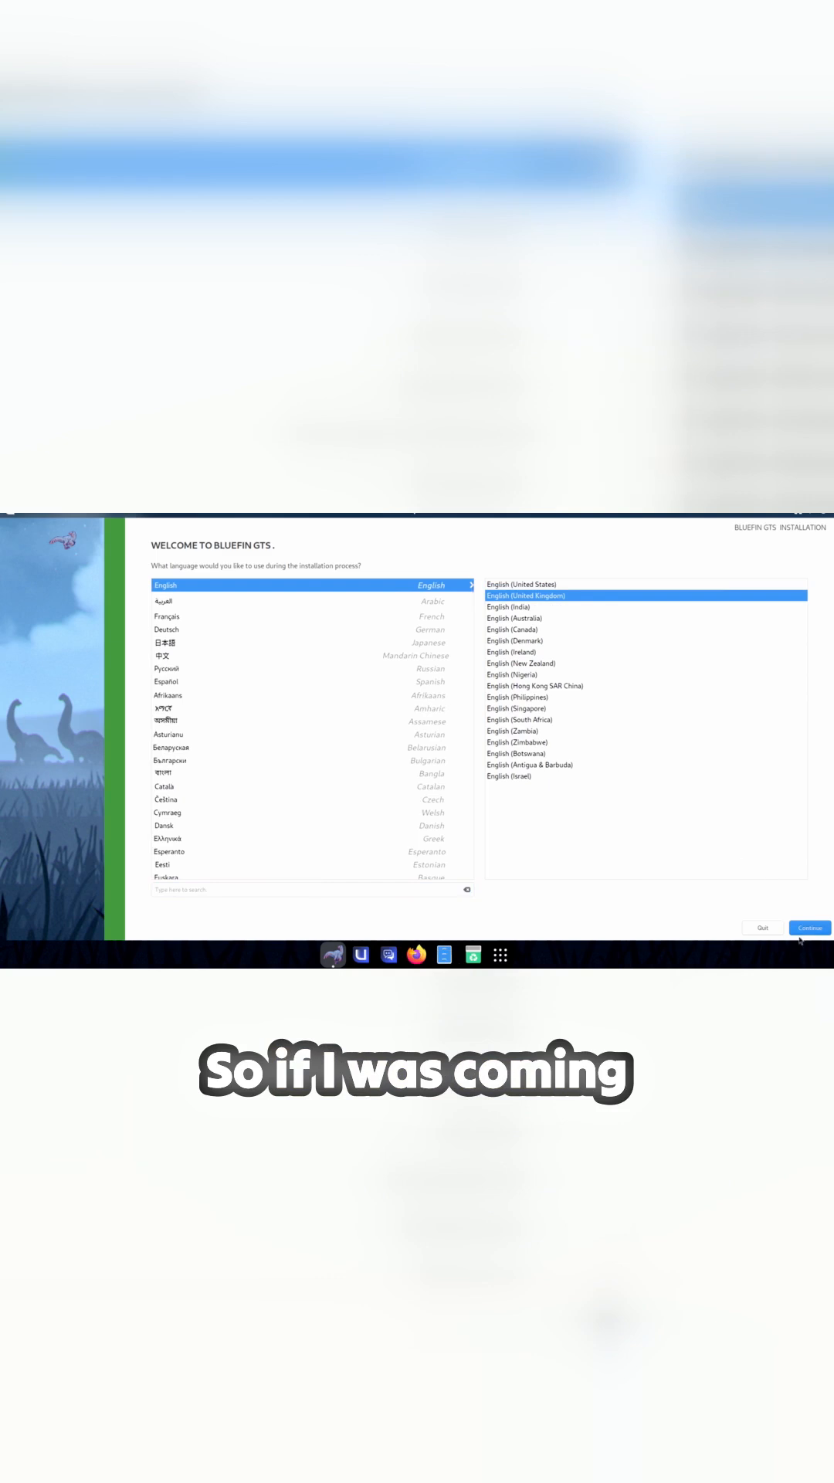
pyautogui.click(809, 927)
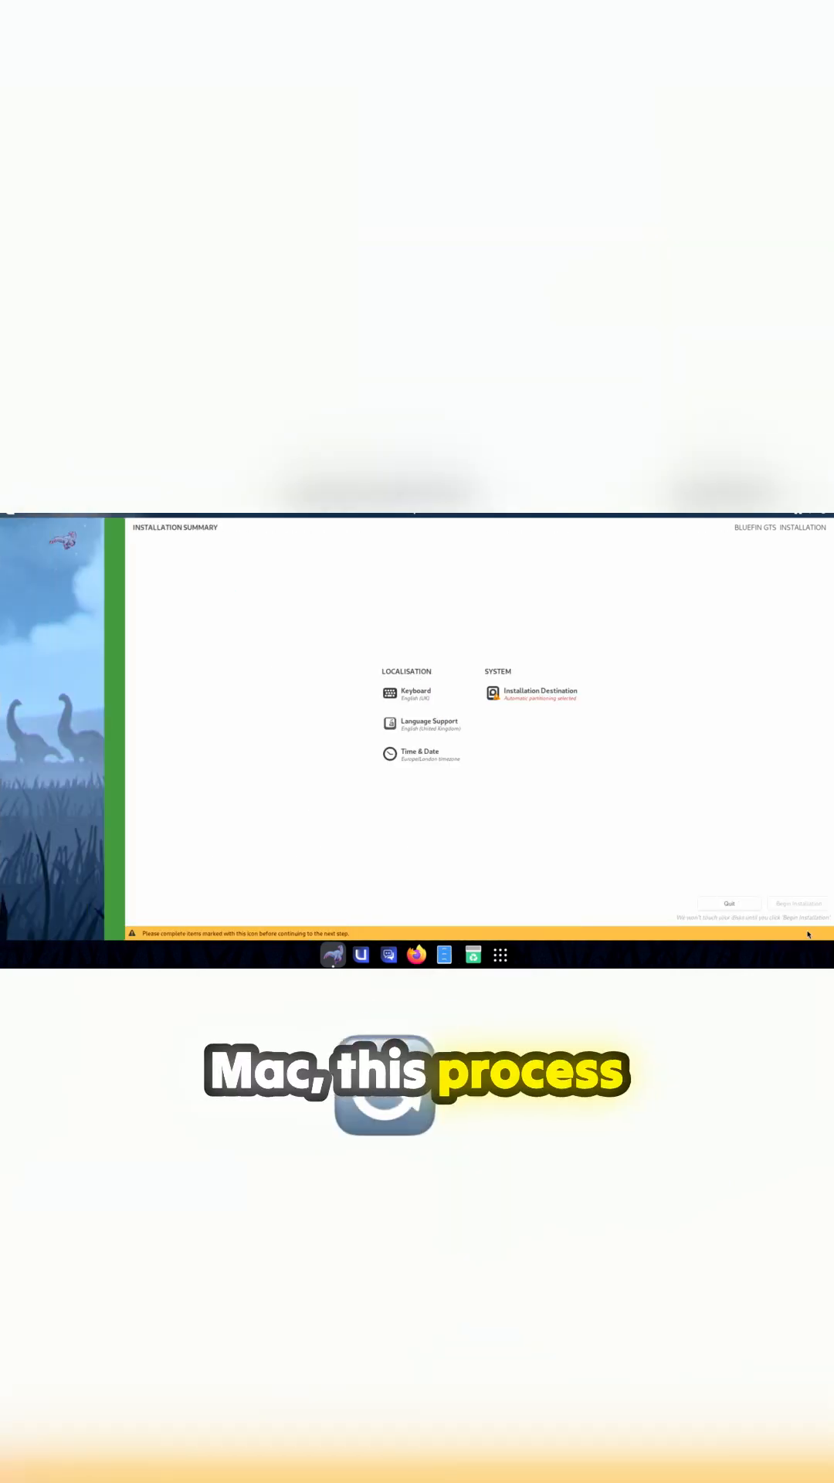
pyautogui.click(538, 692)
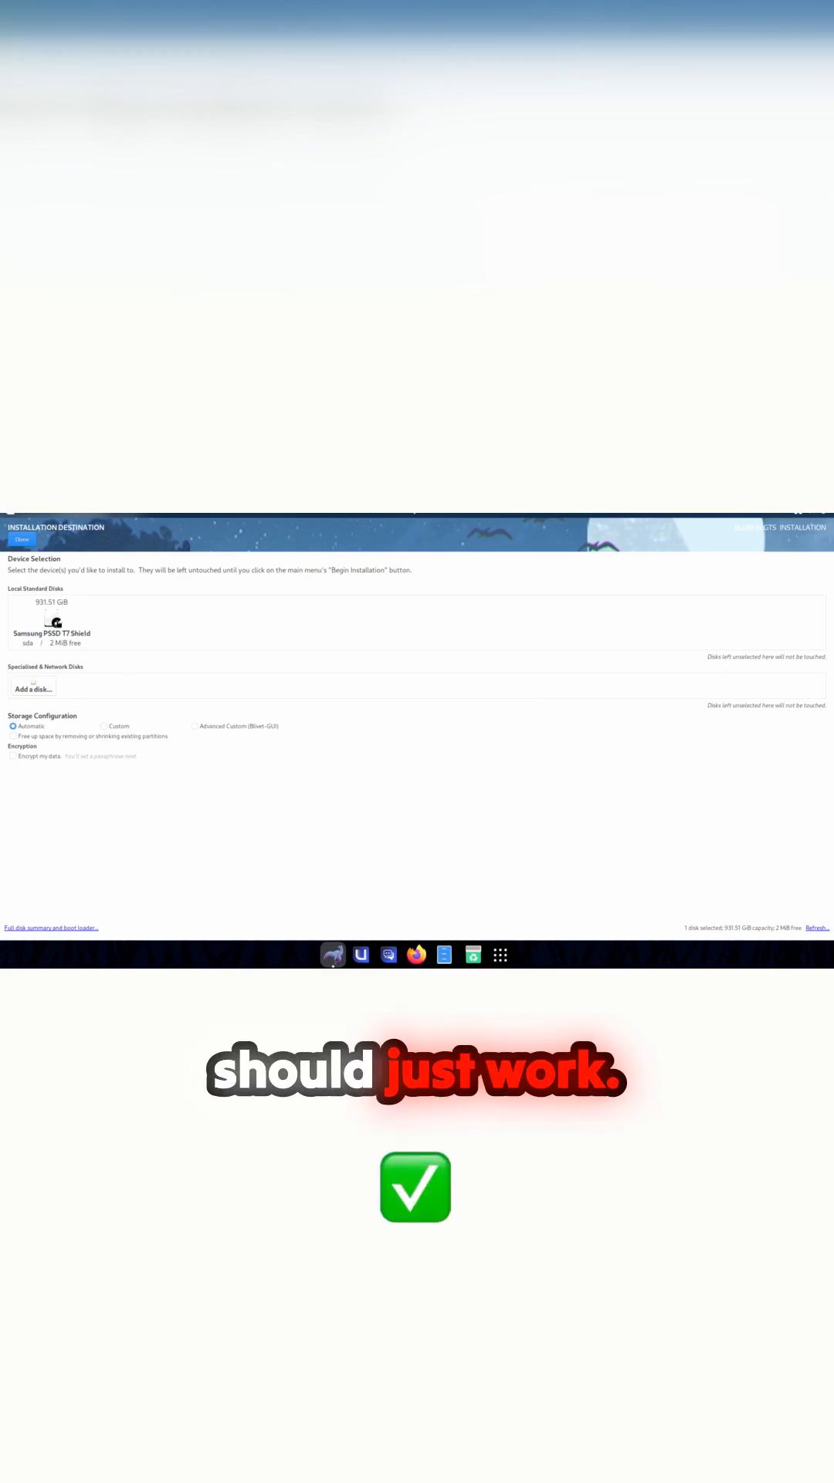
# Tick the Samsung PSSD T7 Shield disk under Local Standard Disks as install target.
pyautogui.click(51, 622)
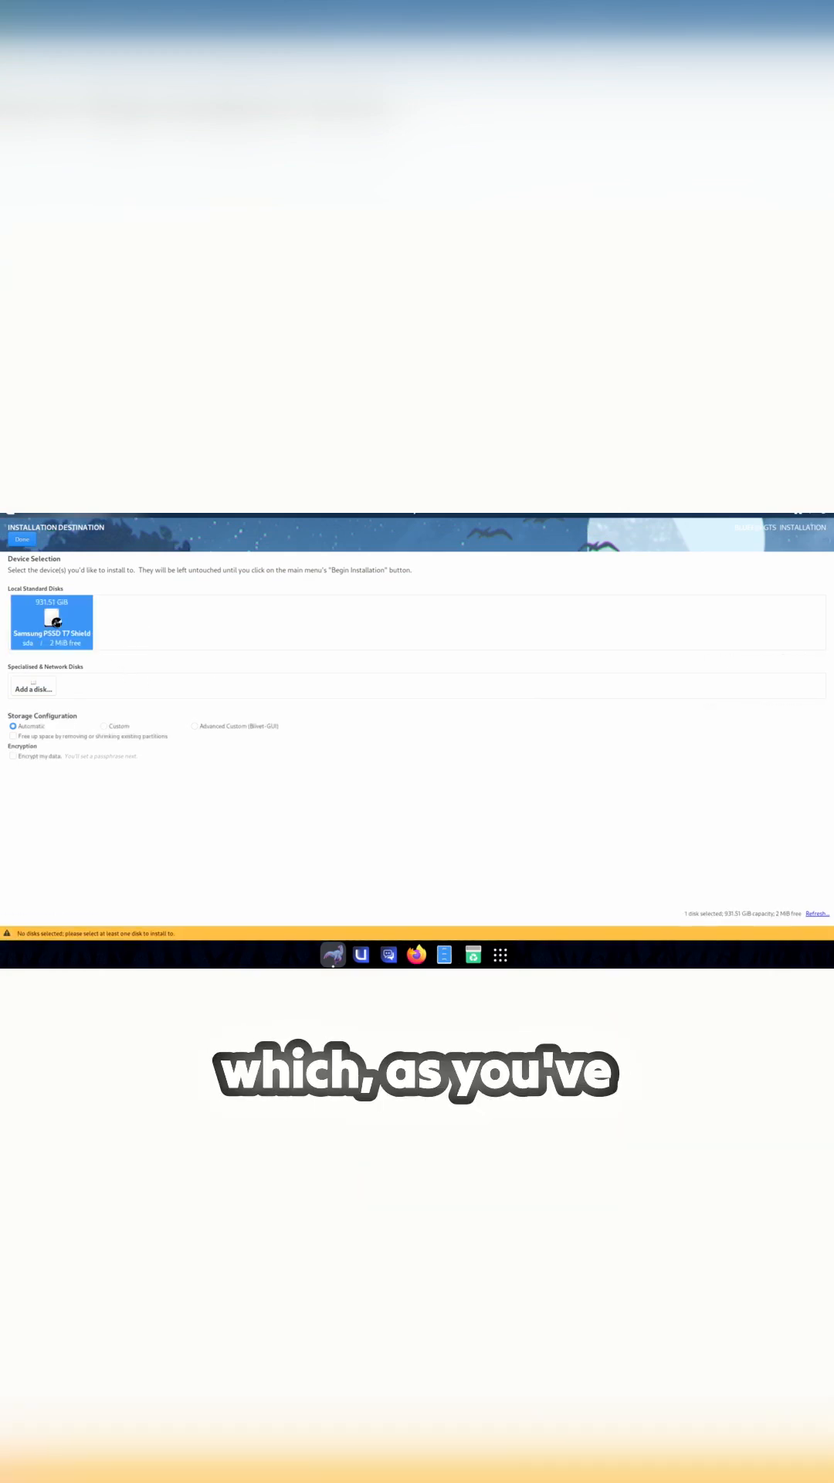
pyautogui.click(51, 622)
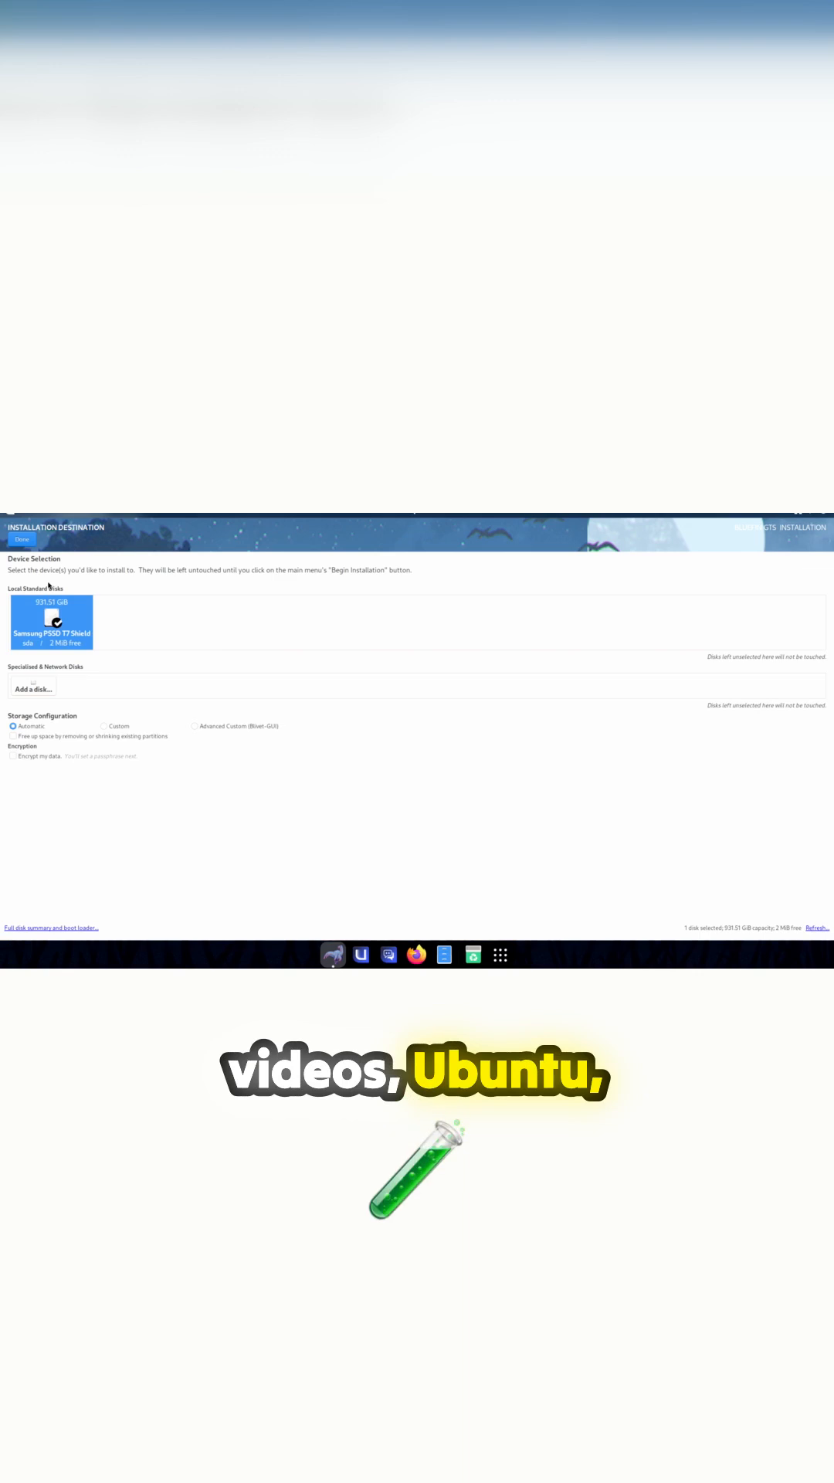